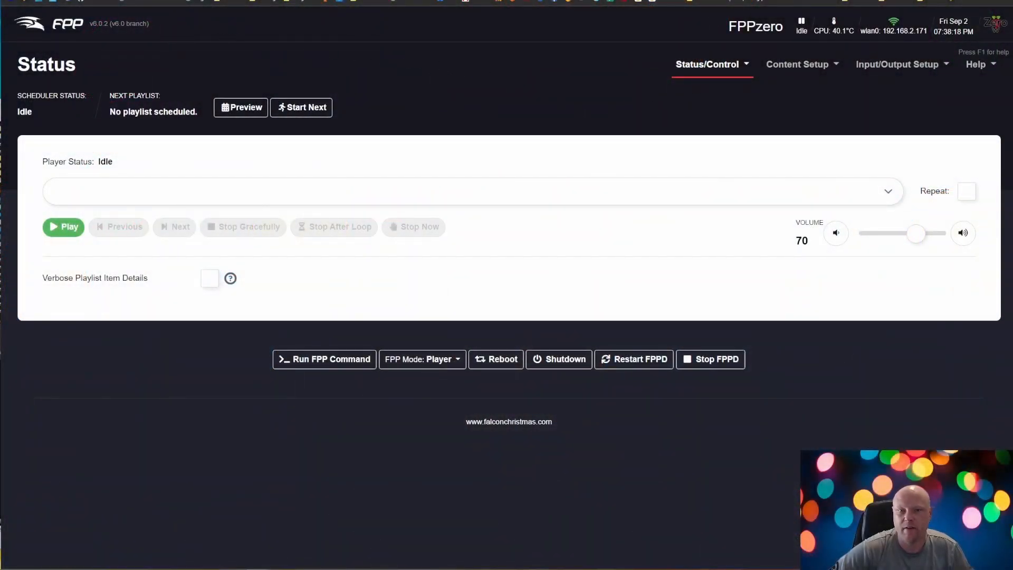
mouse_move(528, 95)
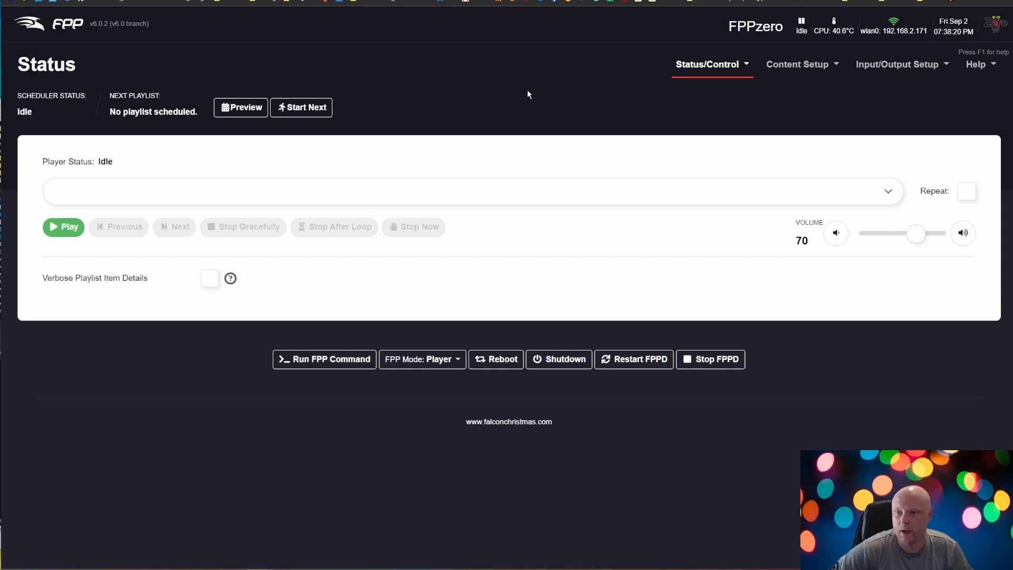
mouse_move(626, 101)
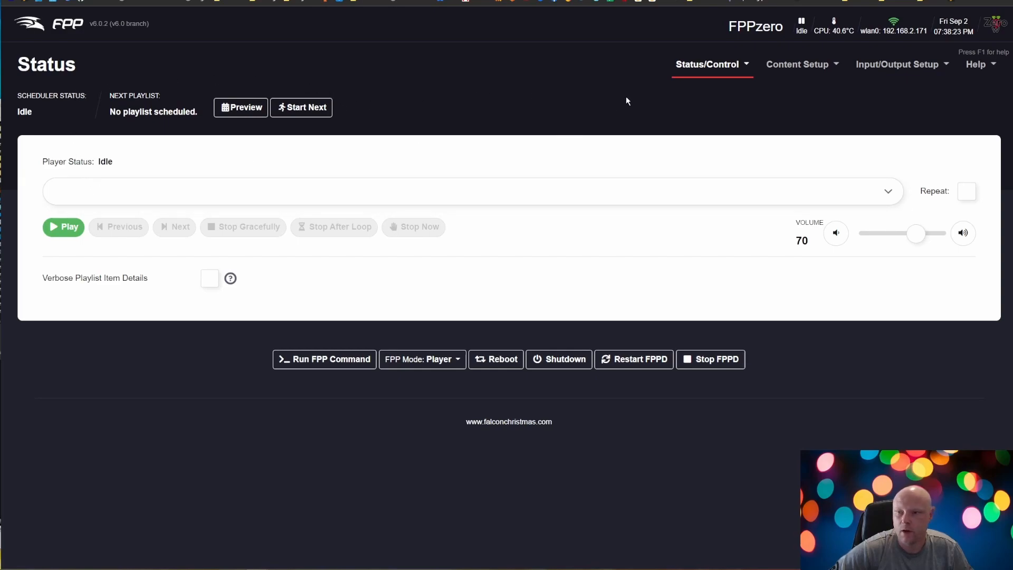
Go to the FPP Settings page from the Status/Control menu.
left_click(706, 64)
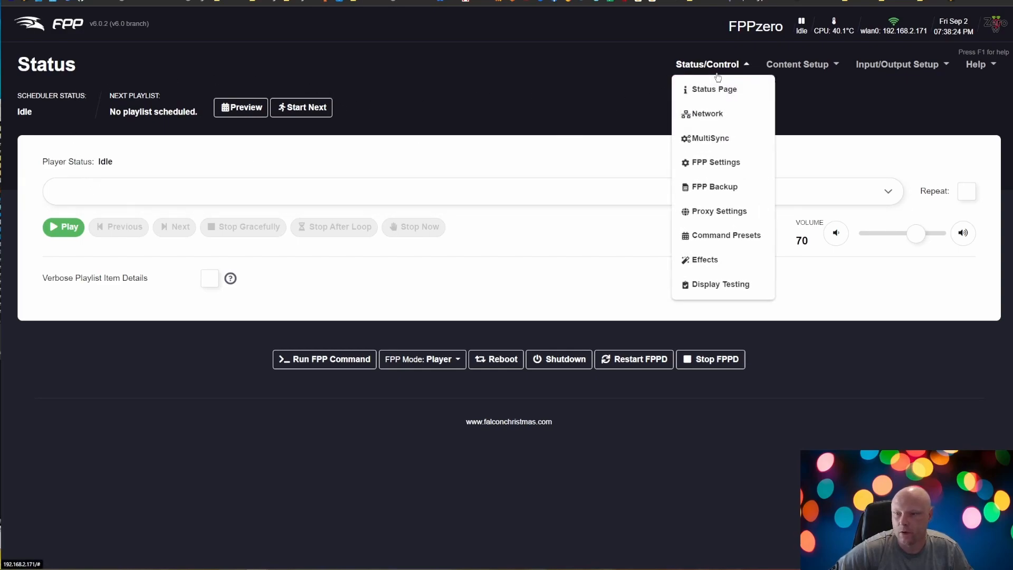
left_click(715, 162)
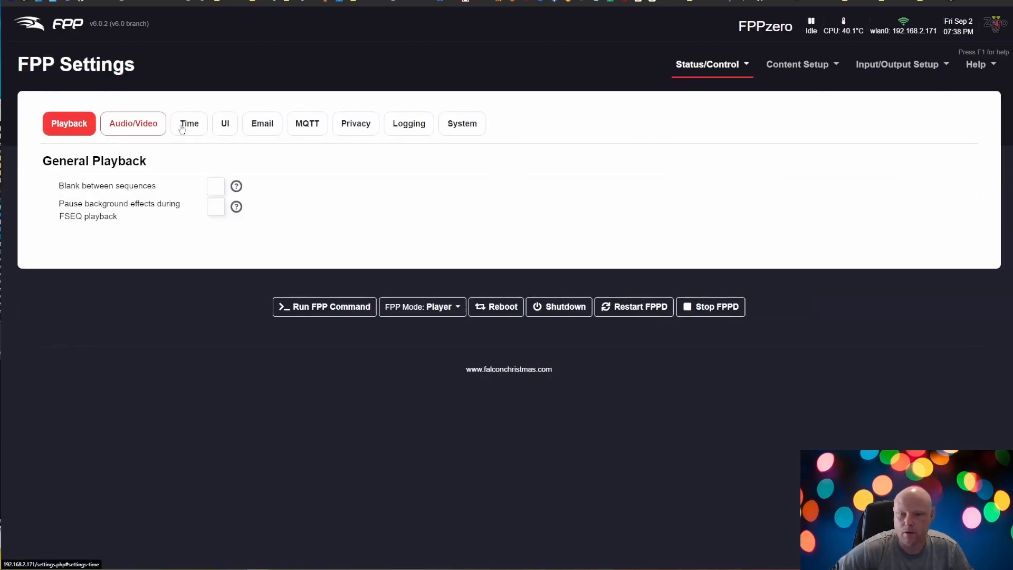
Show the Time settings, where the time zone is still Africa/Abidjan.
left_click(189, 123)
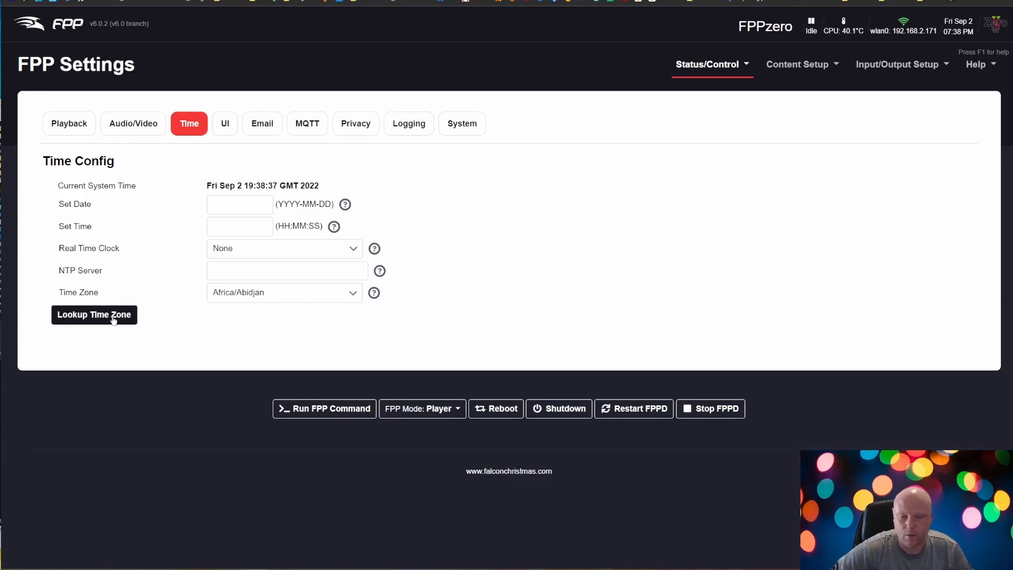
mouse_move(799, 63)
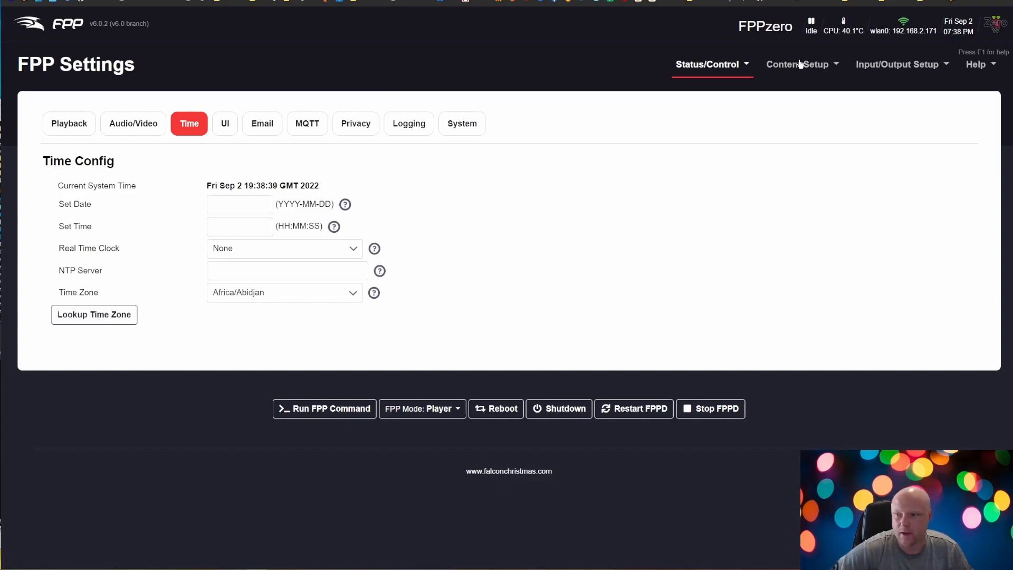
mouse_move(495, 290)
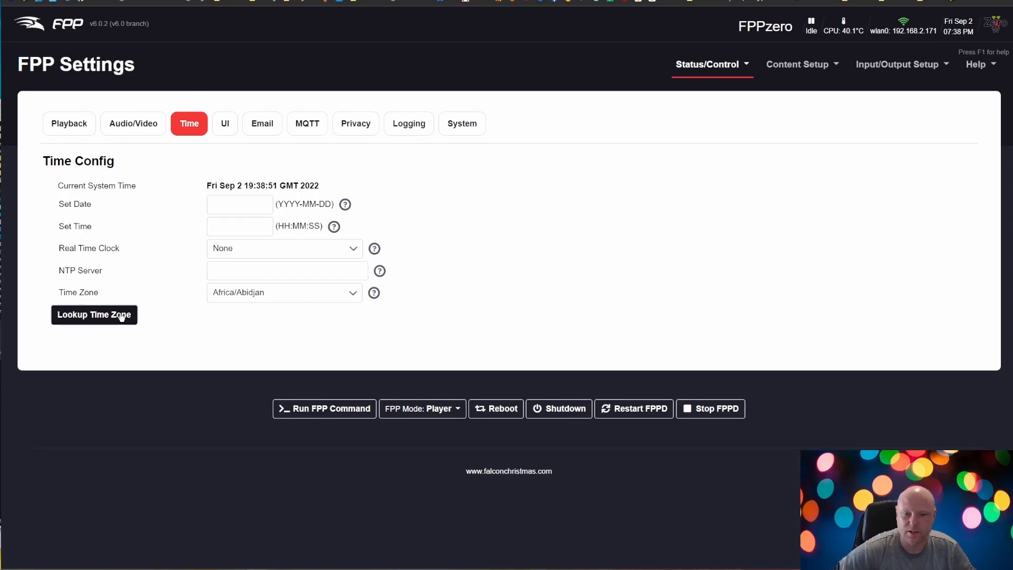
Set the time zone to America/Chicago using Lookup Time Zone.
left_click(94, 315)
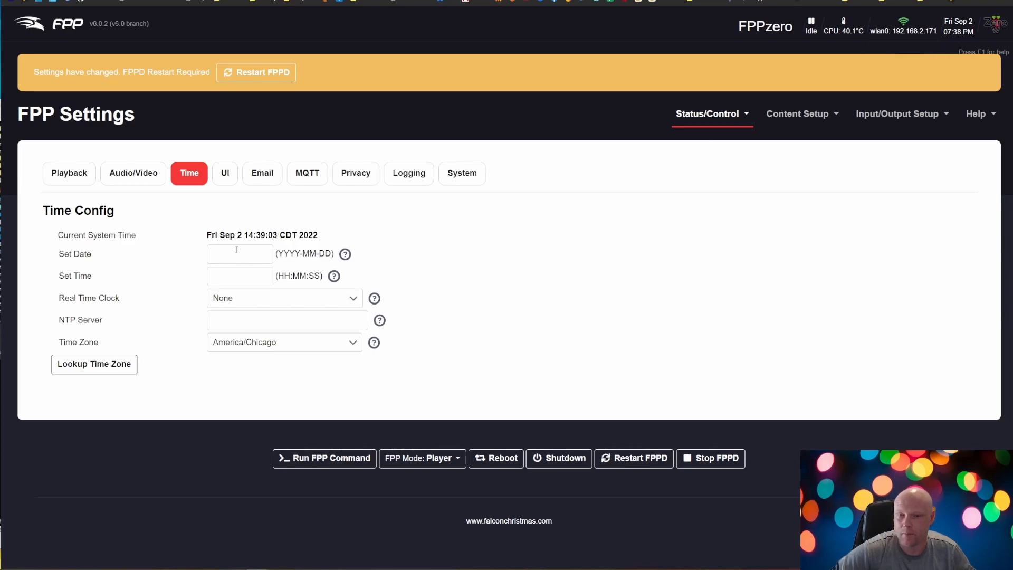
double_click(256, 234)
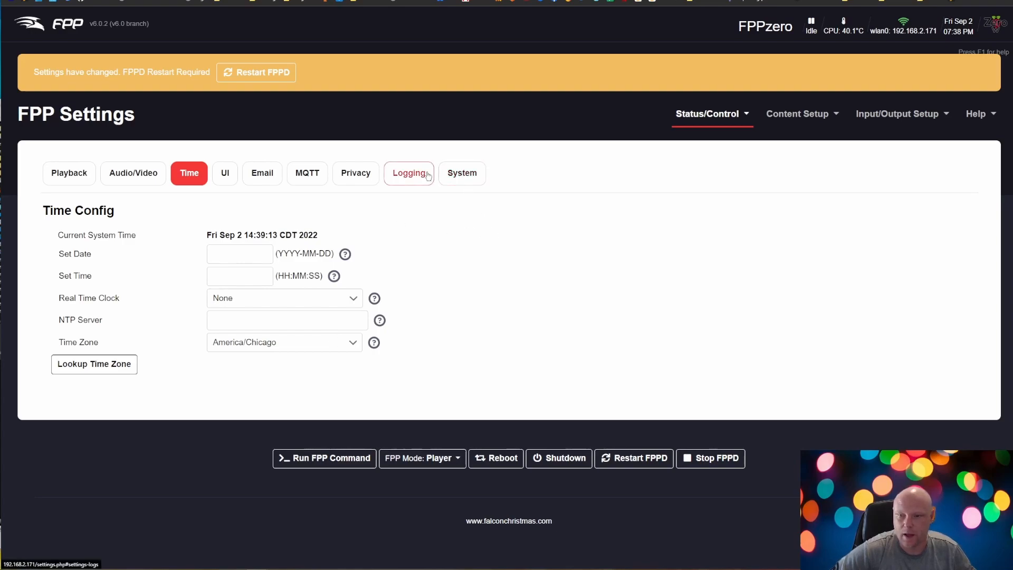
left_click(461, 173)
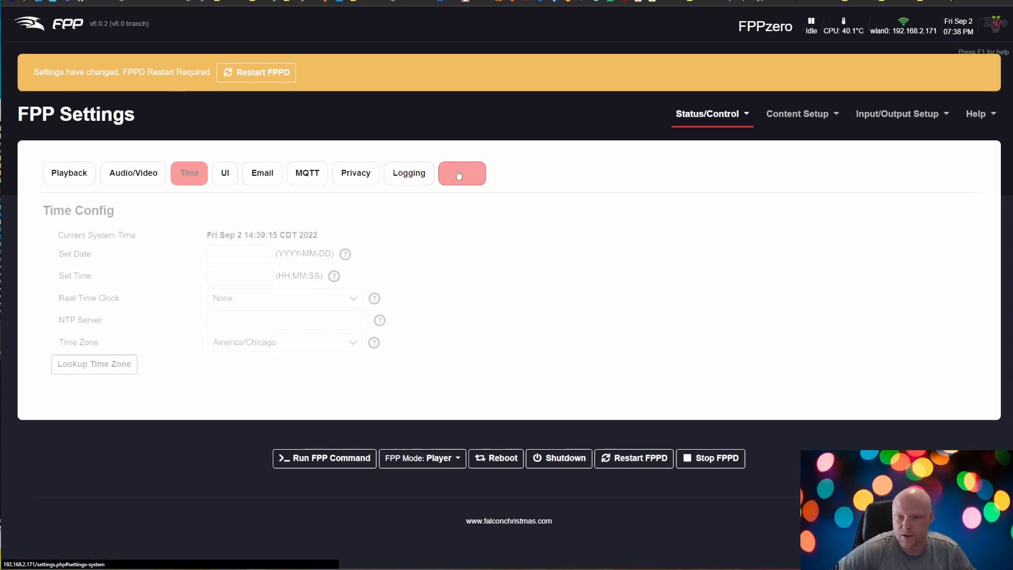
Fill in latitude 45.3134 and longitude -93.5809 by location lookup, then restart FPPD.
left_click(461, 173)
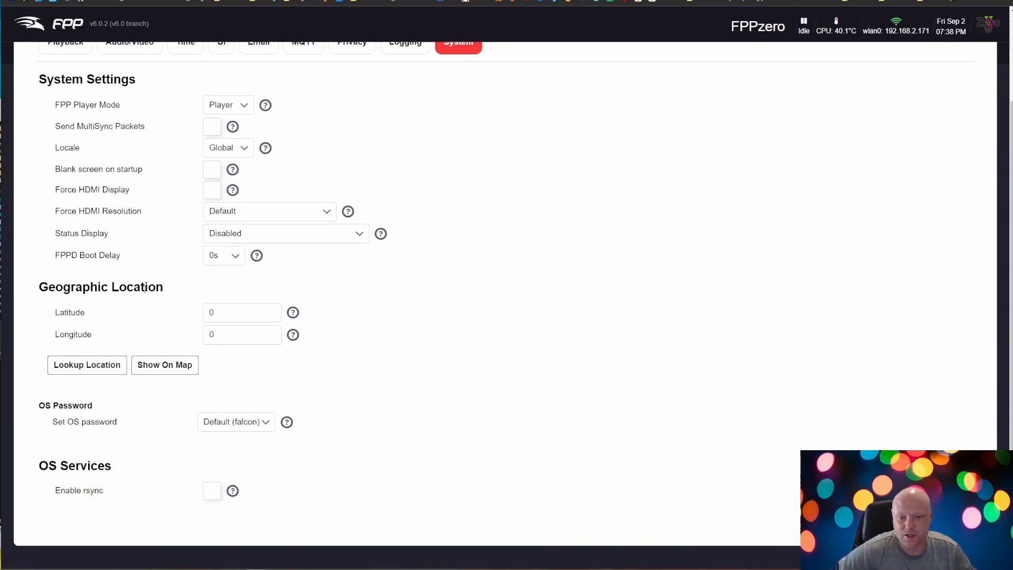
left_click(87, 365)
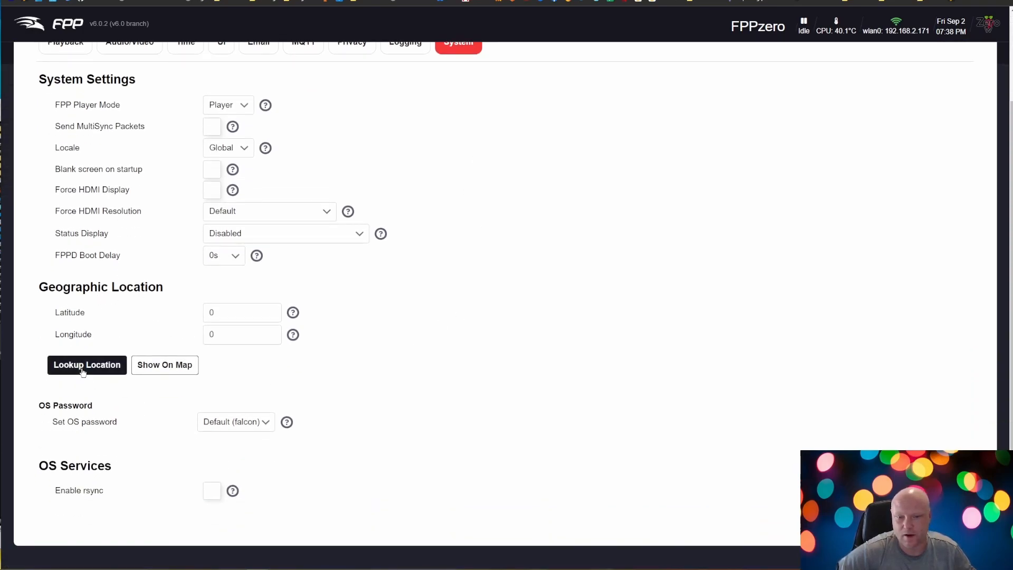
left_click(87, 364)
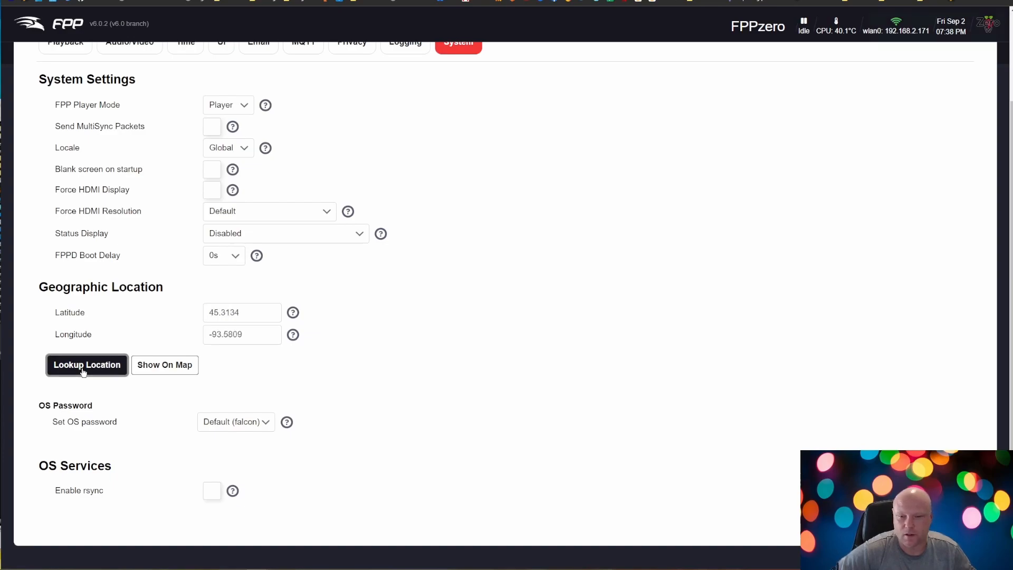
left_click(86, 364)
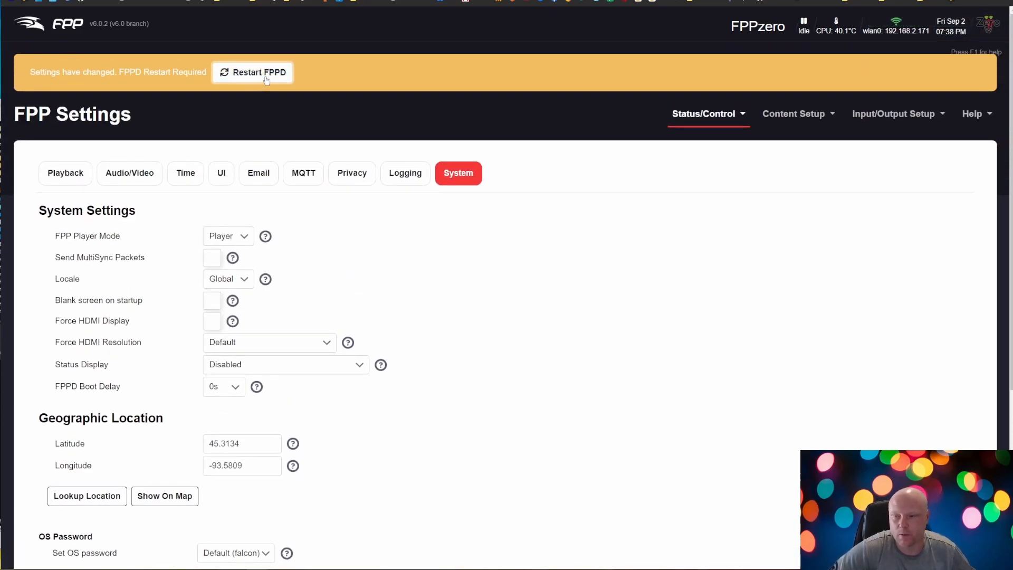
left_click(252, 72)
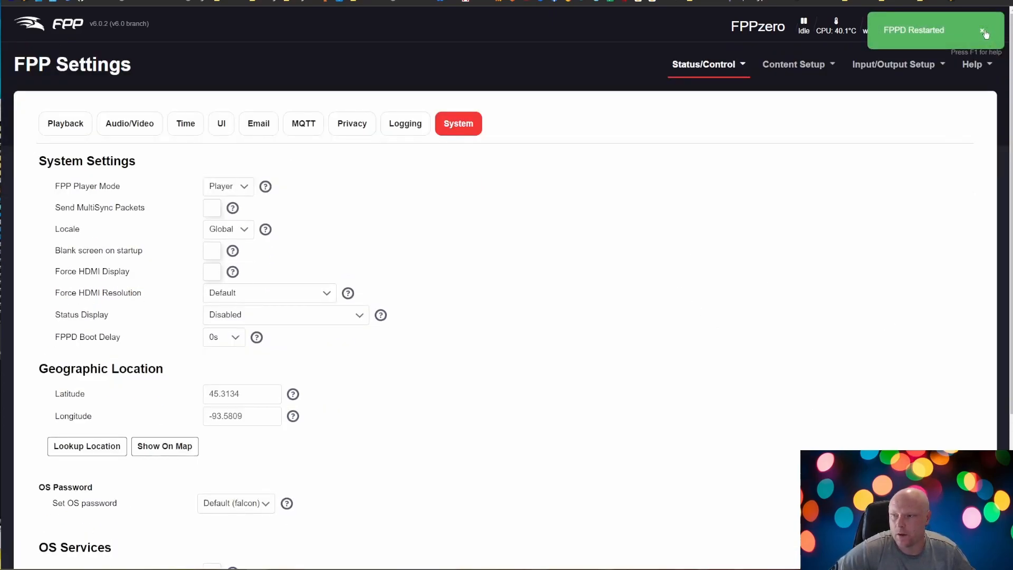